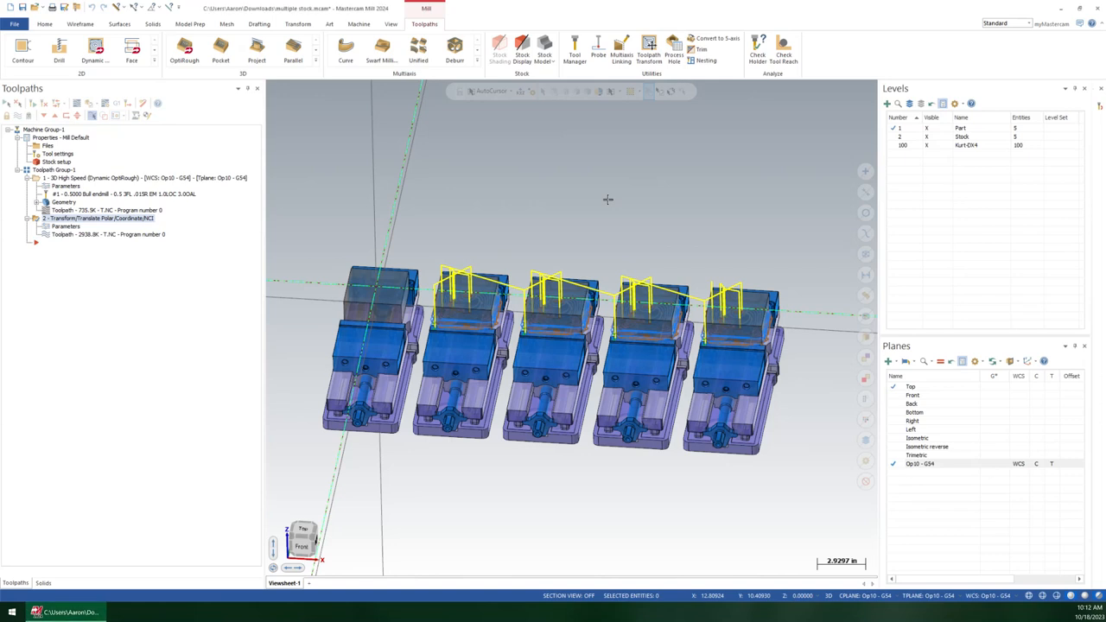
mouse_move(531, 268)
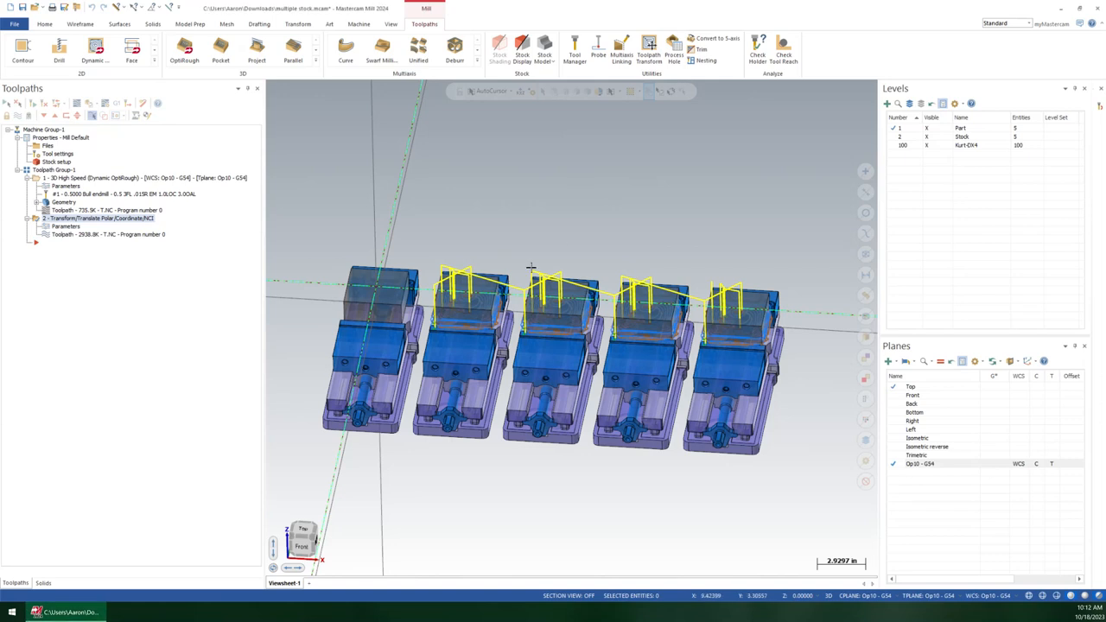
mouse_move(679, 276)
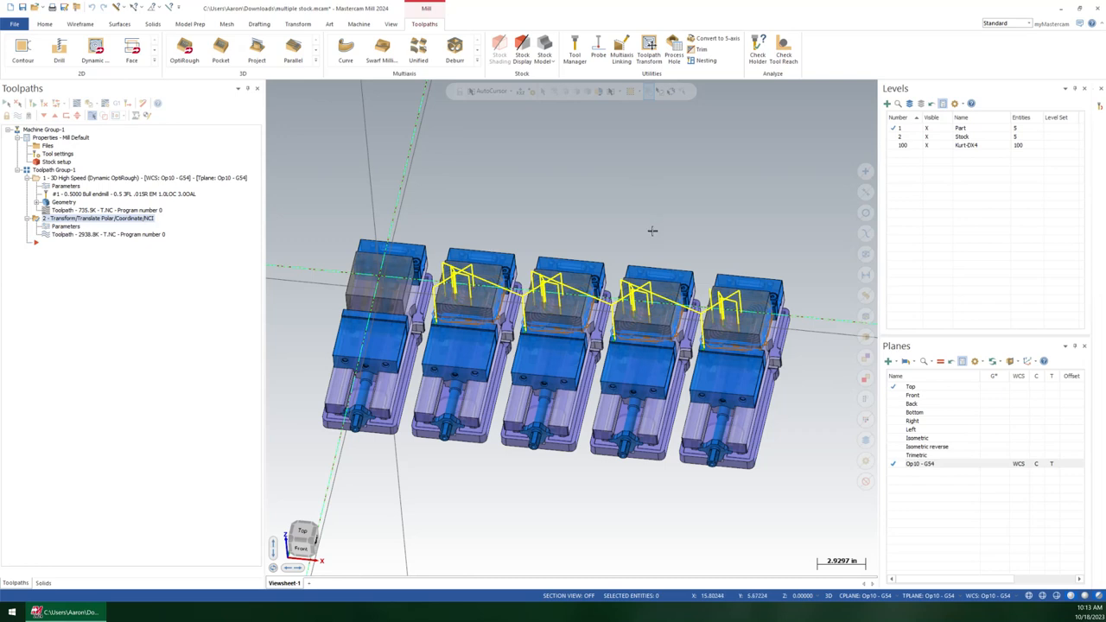
mouse_move(651, 229)
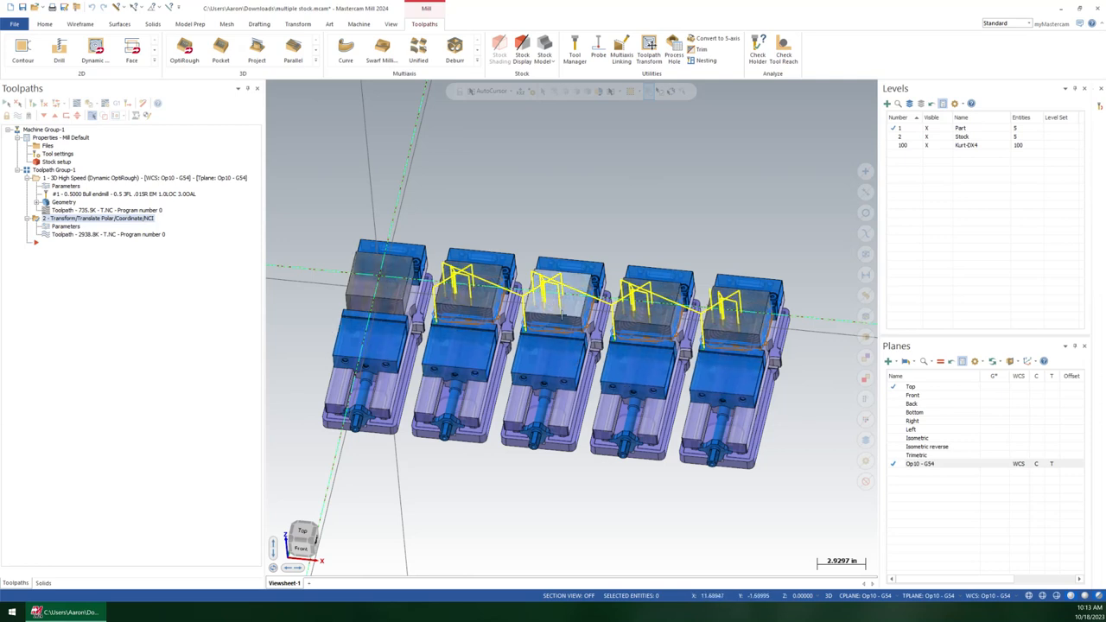
mouse_move(578, 185)
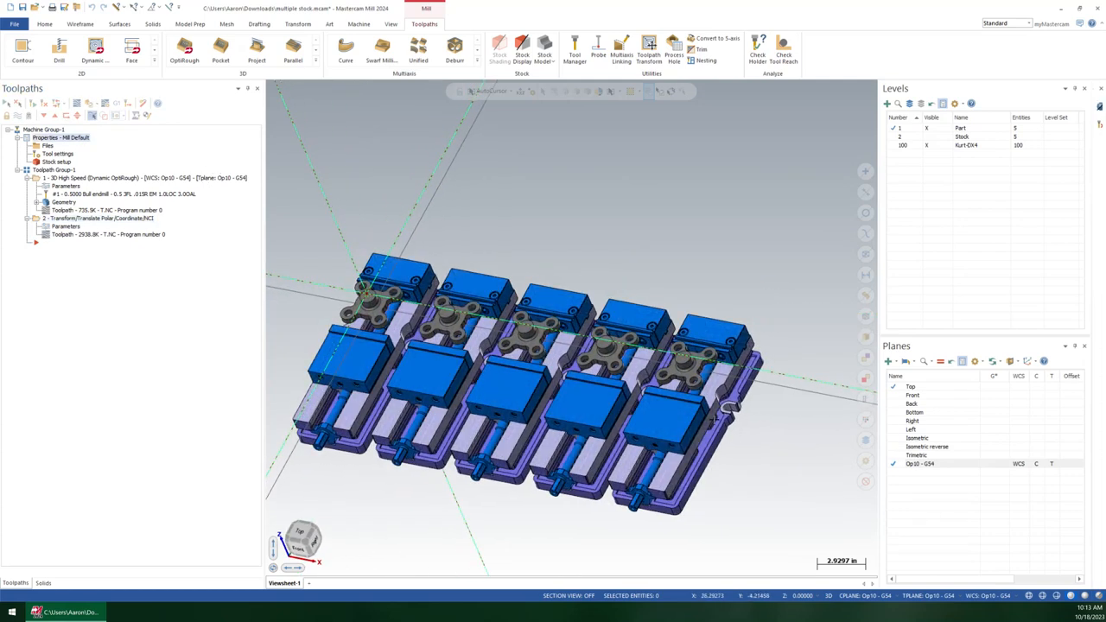
click(962, 137)
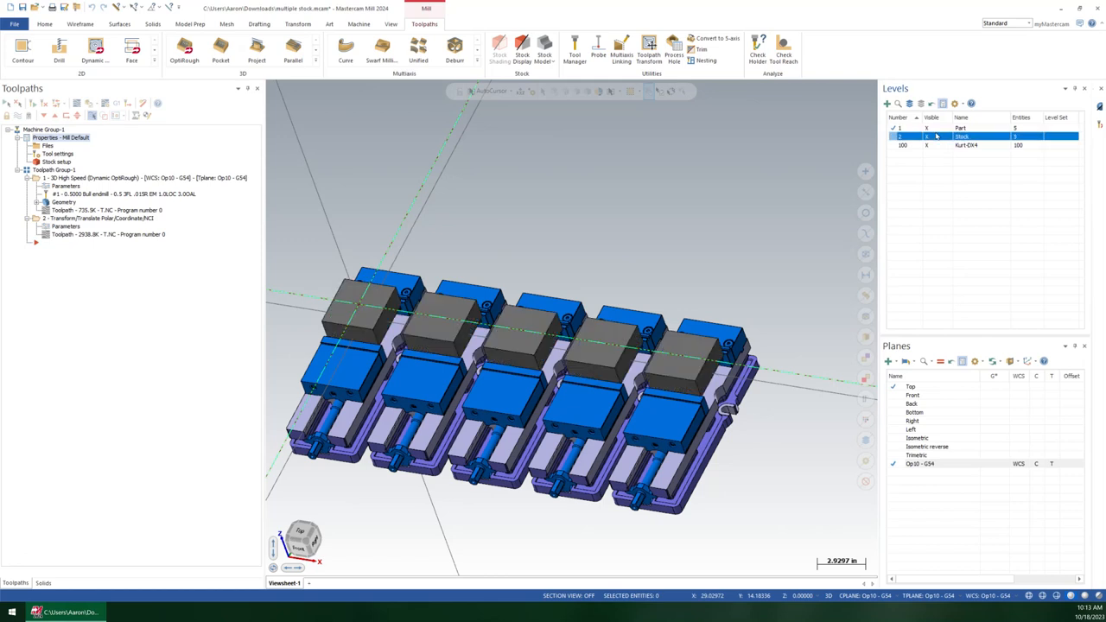
click(926, 145)
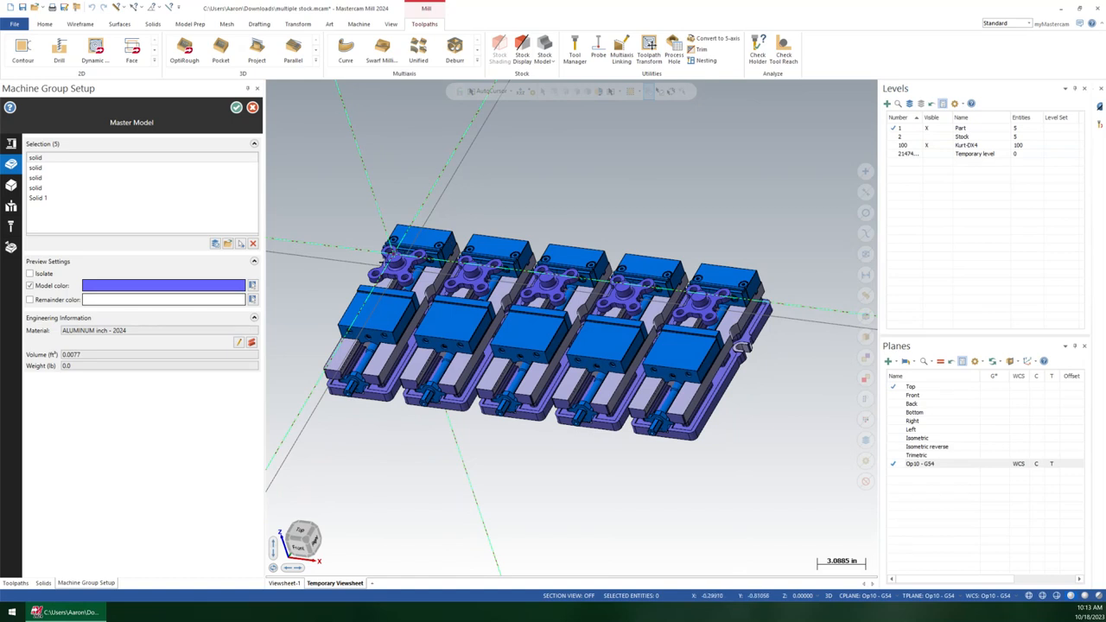
mouse_move(516, 274)
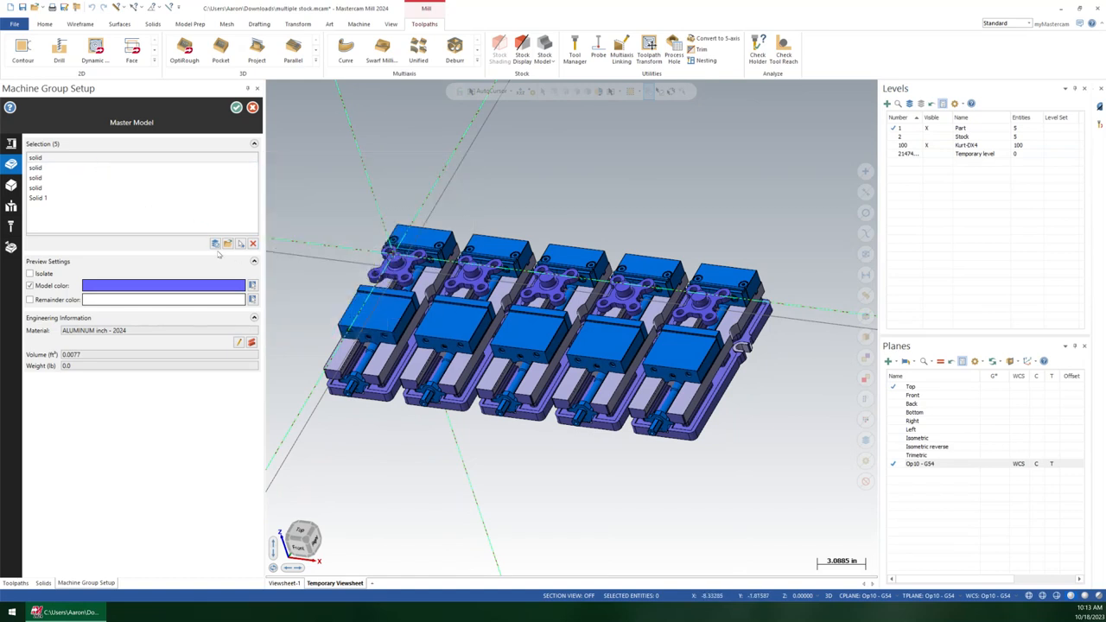
mouse_move(240, 243)
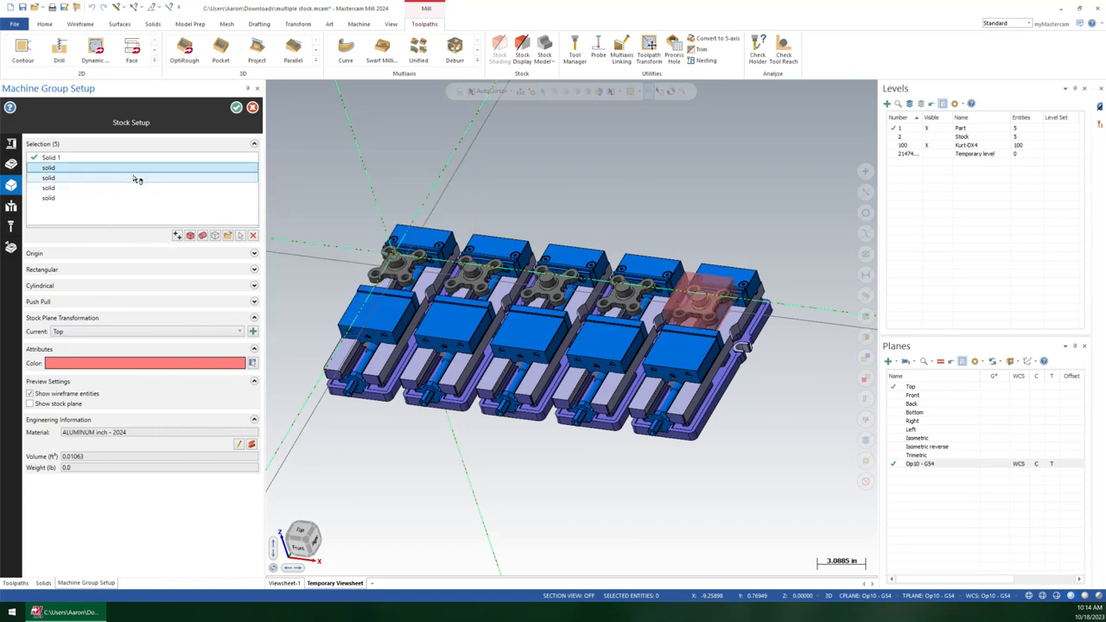
- Preview individual stock solids from the Selection list against their vise positions
click(49, 177)
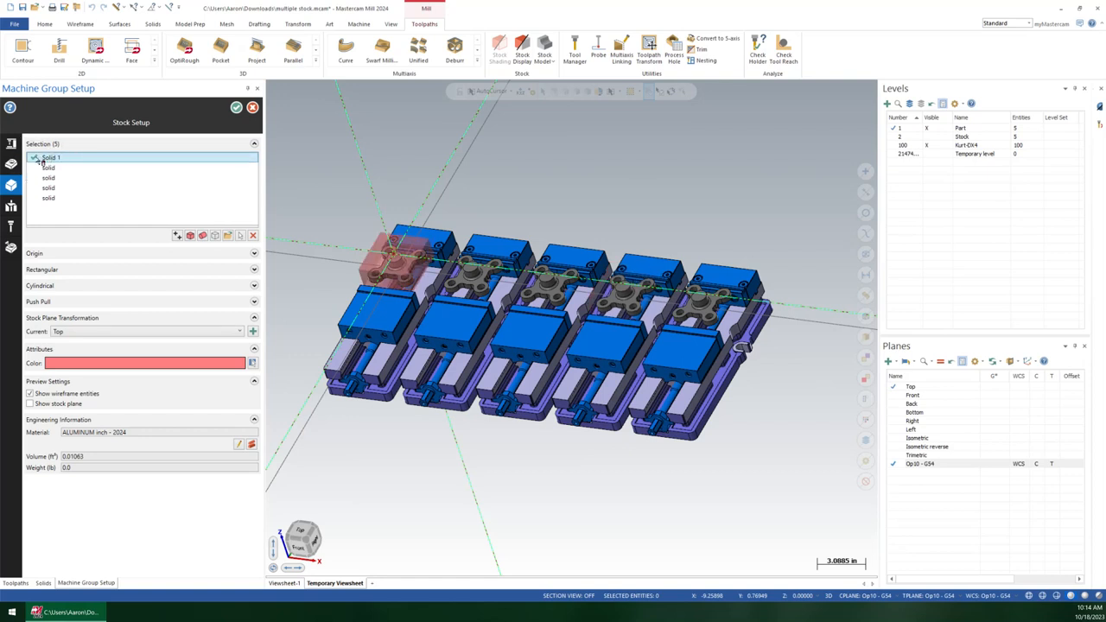
click(48, 168)
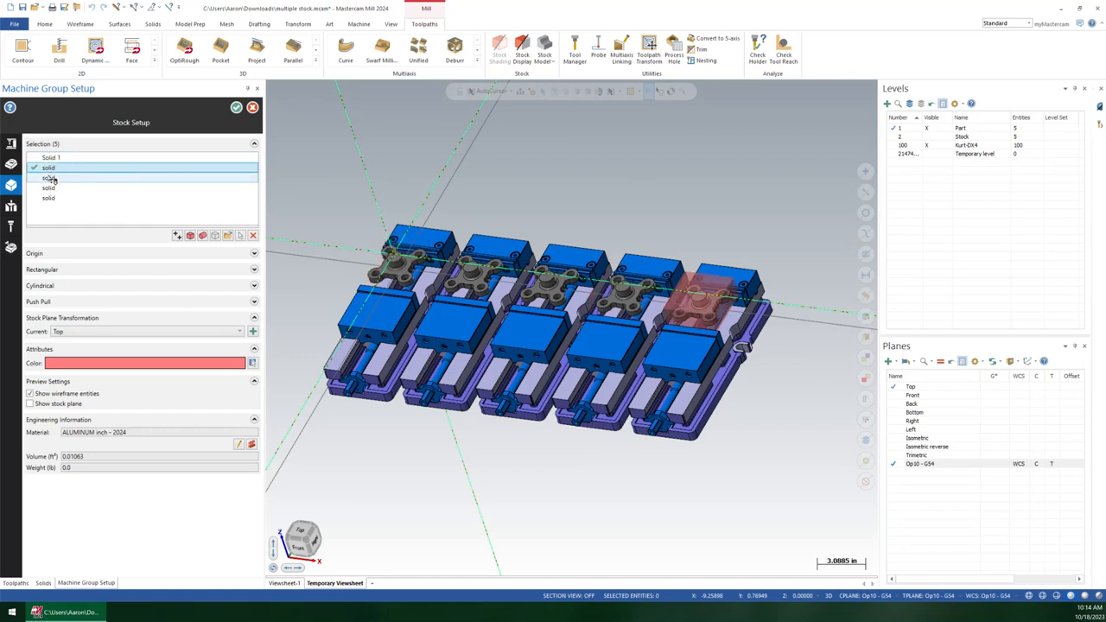
click(48, 198)
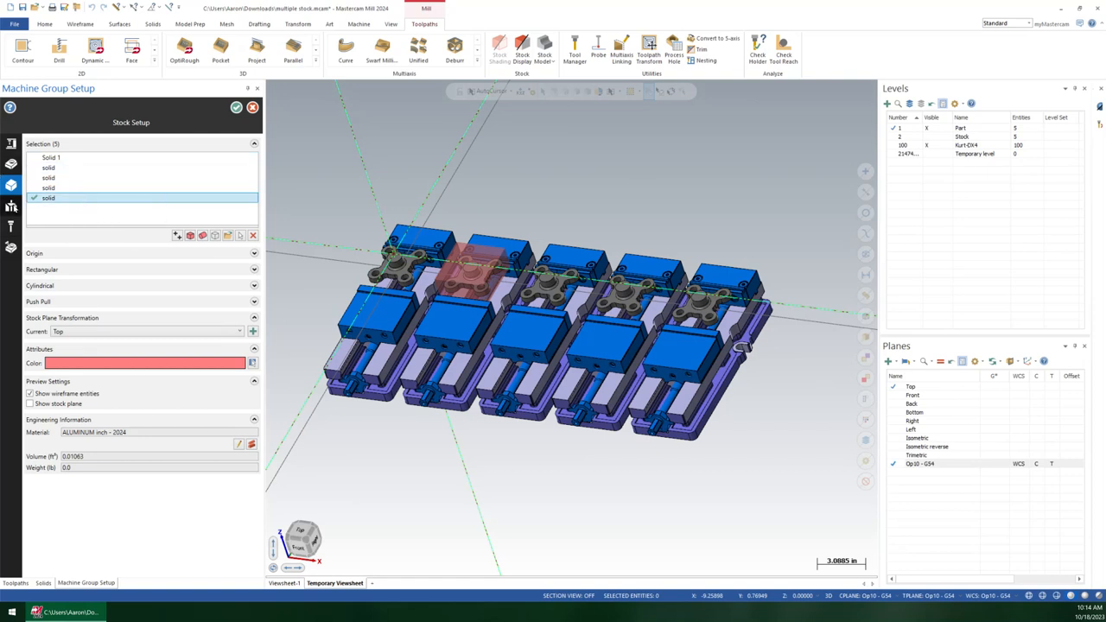
- Show the Workholding page and check the Kurt-DX4 - Level 100 fixture entry
click(12, 205)
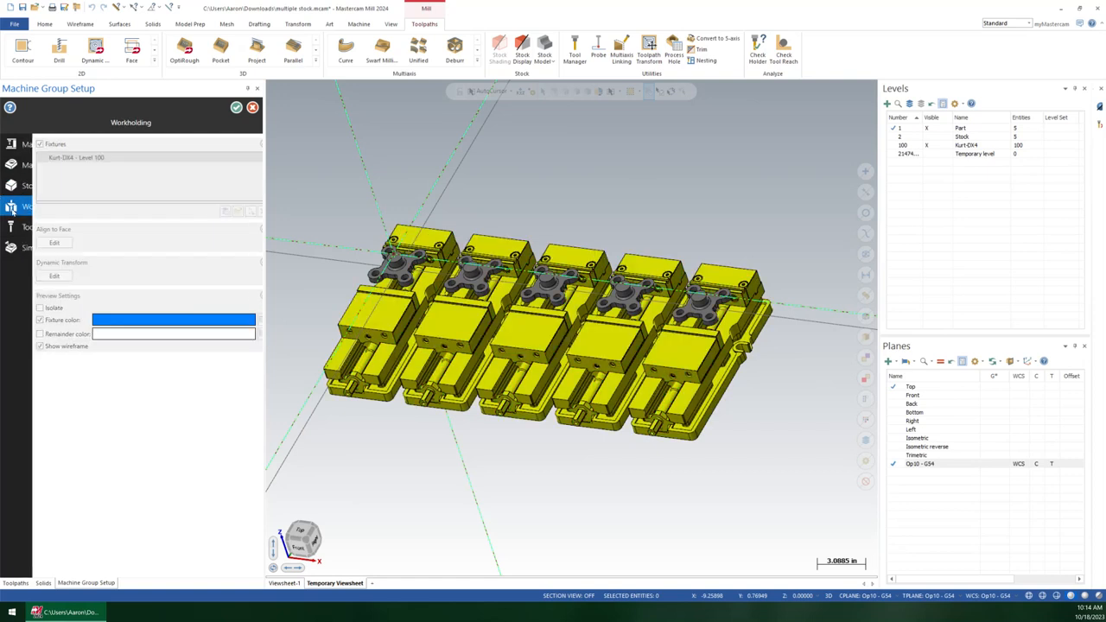
click(69, 158)
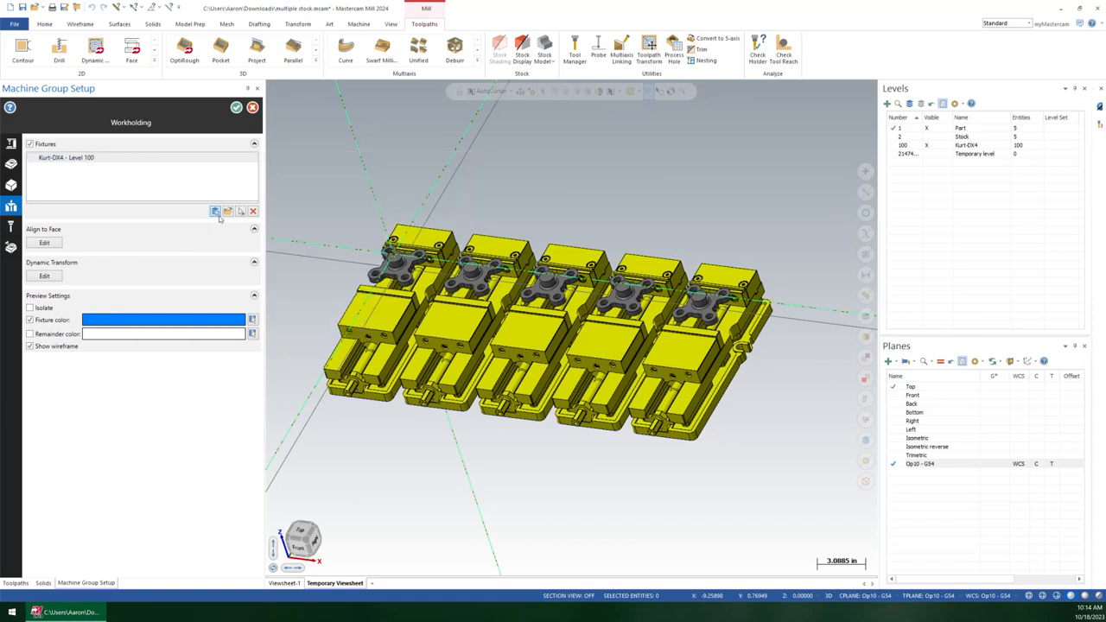
mouse_move(130, 163)
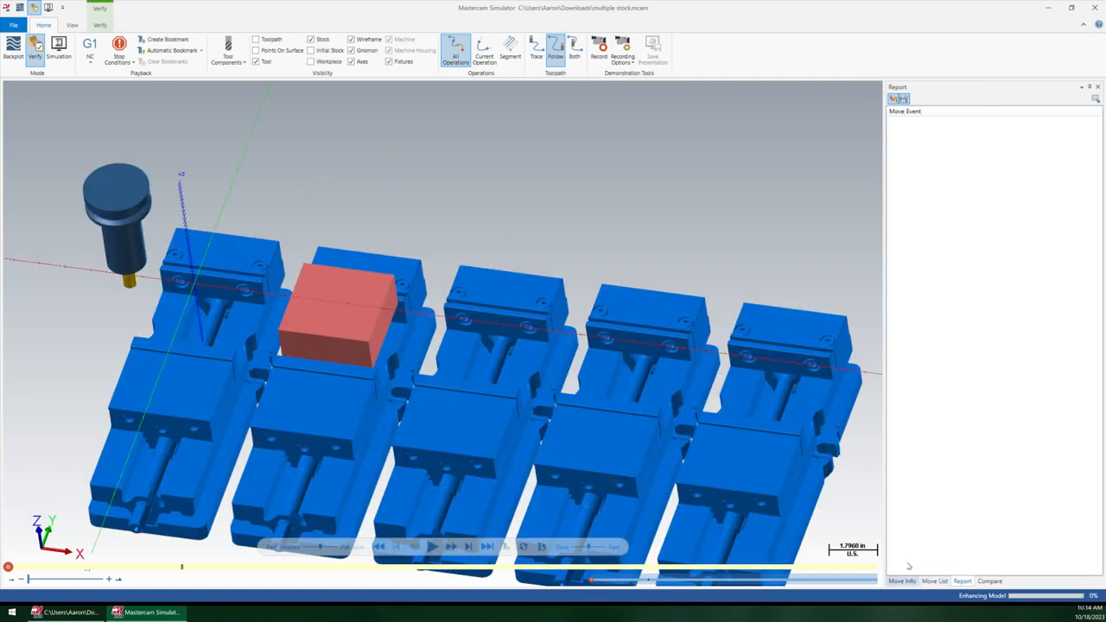
- Launch Verify to inspect the stock blocks in Mastercam Simulator
click(432, 546)
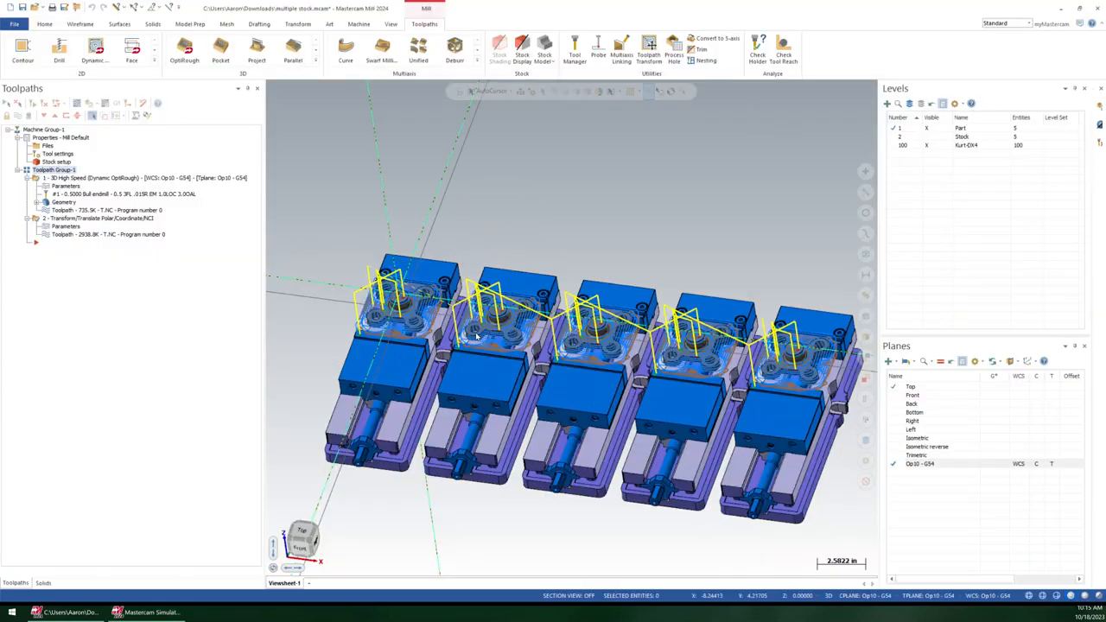
- Select all toolpath operations and pick the hidden Stock level
click(962, 136)
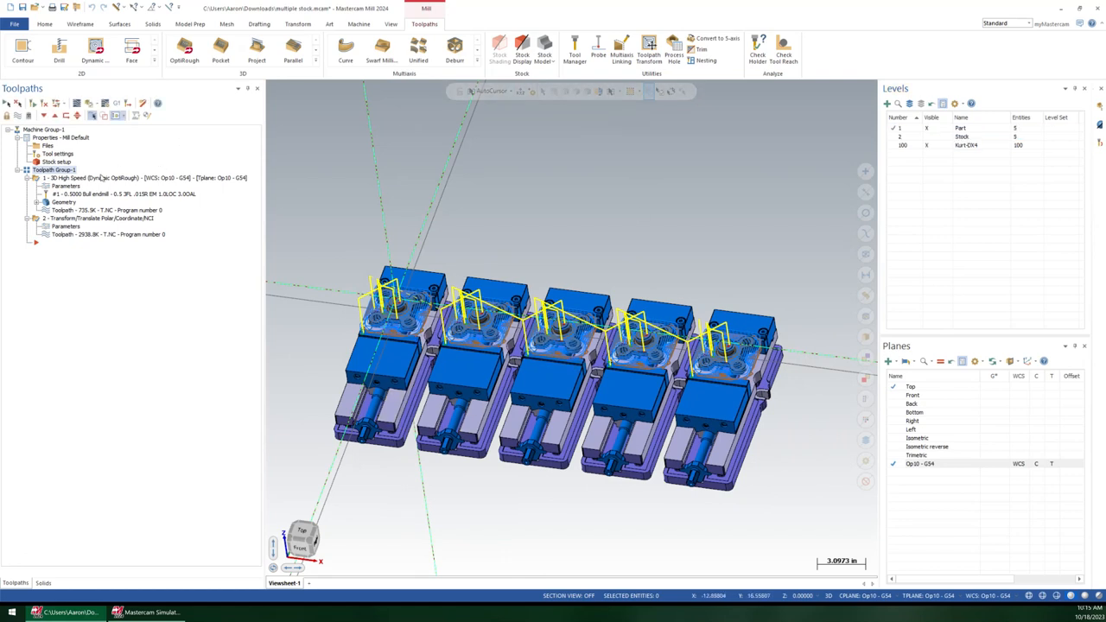
click(961, 136)
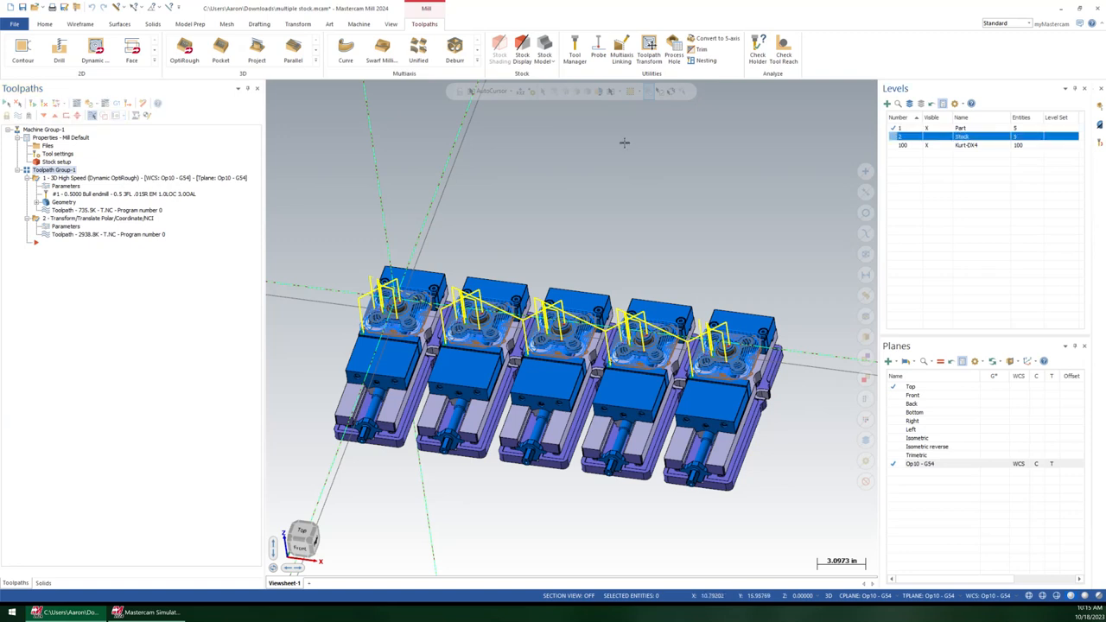
mouse_move(544, 49)
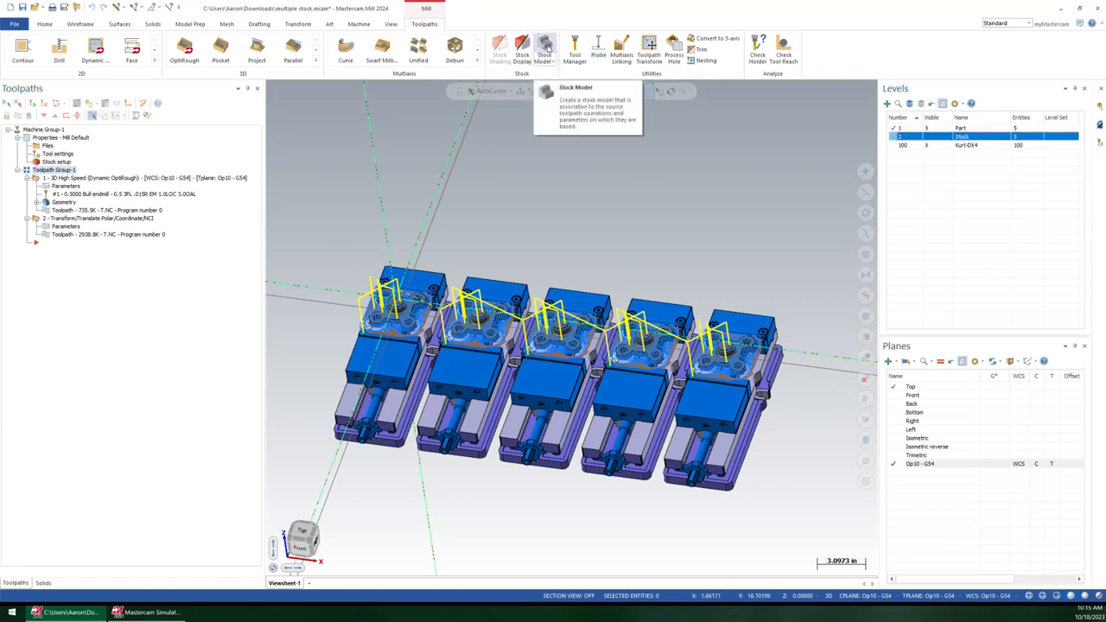
- Create stock model operation 000 - Initial Stock from the five stock solids and confirm it
click(544, 49)
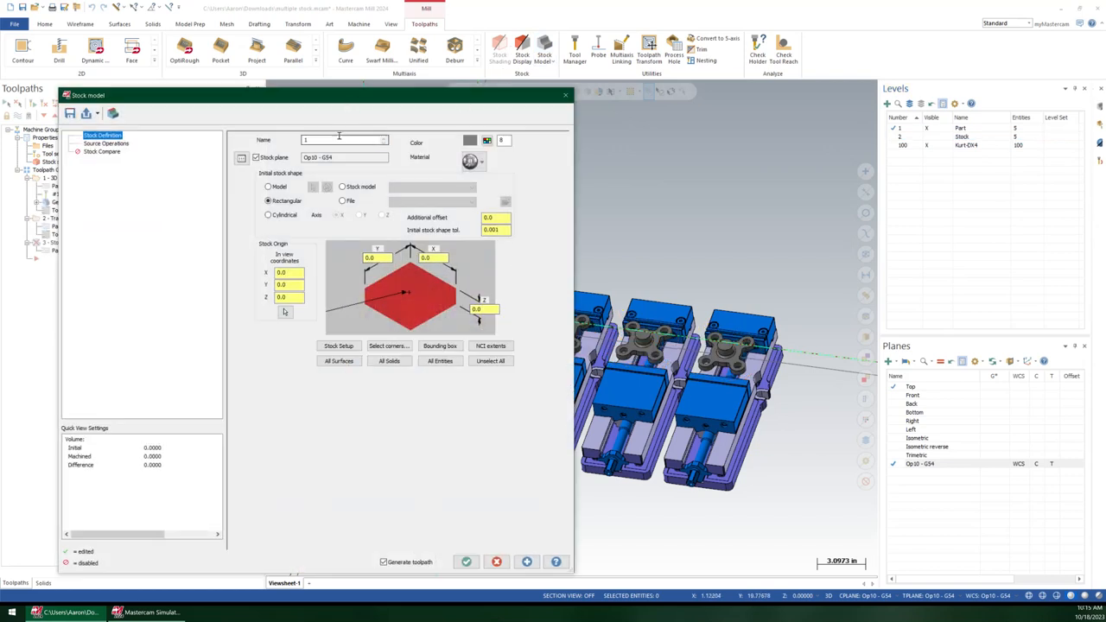
text(00)
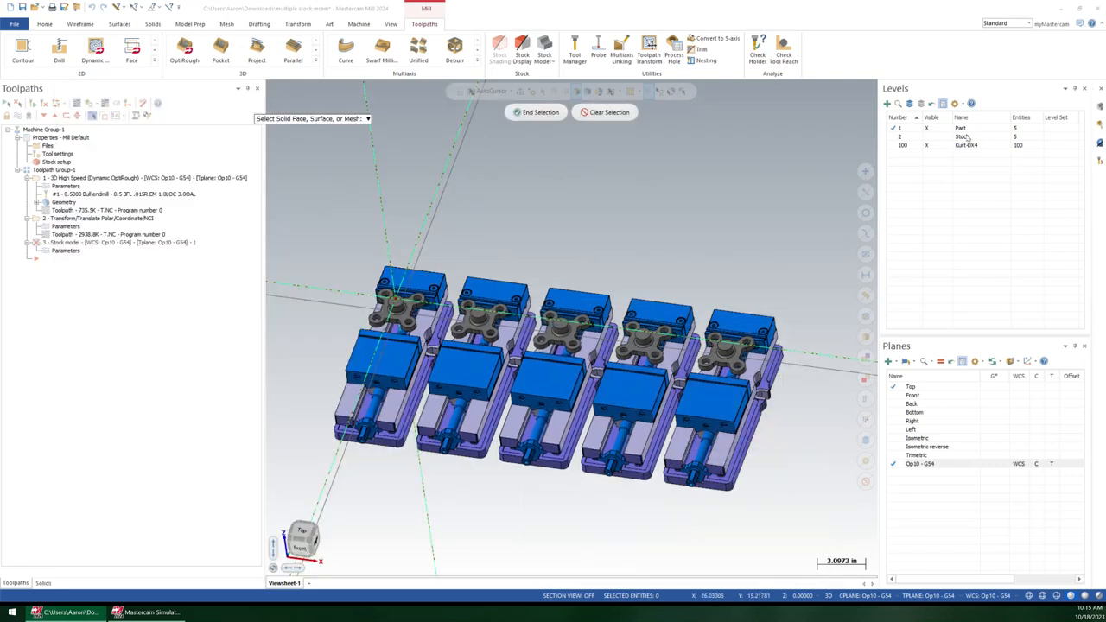
click(961, 137)
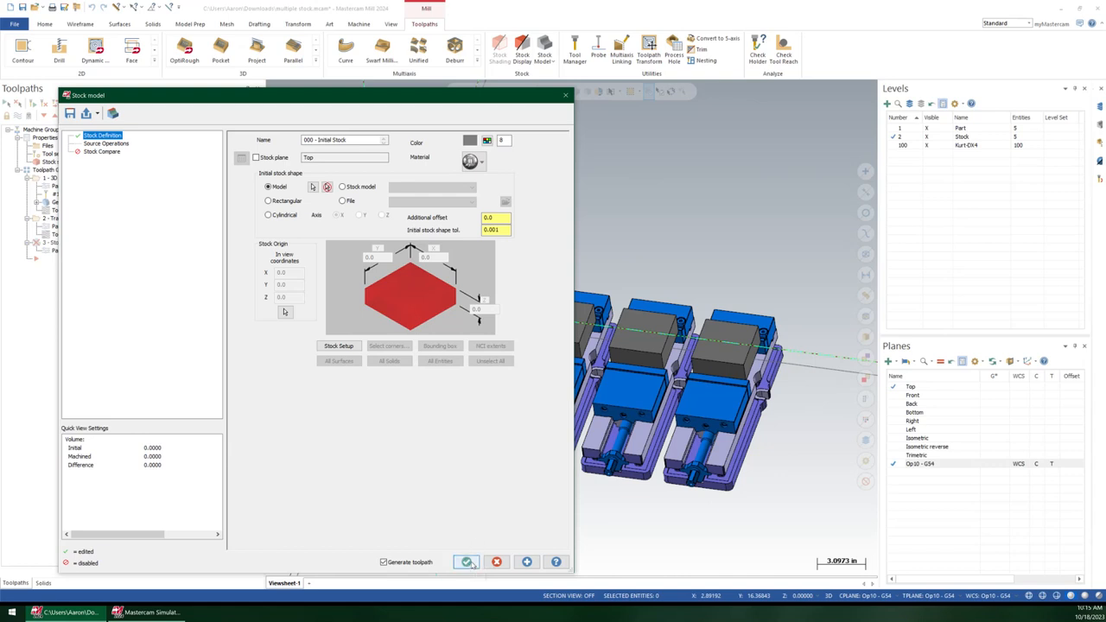
click(466, 561)
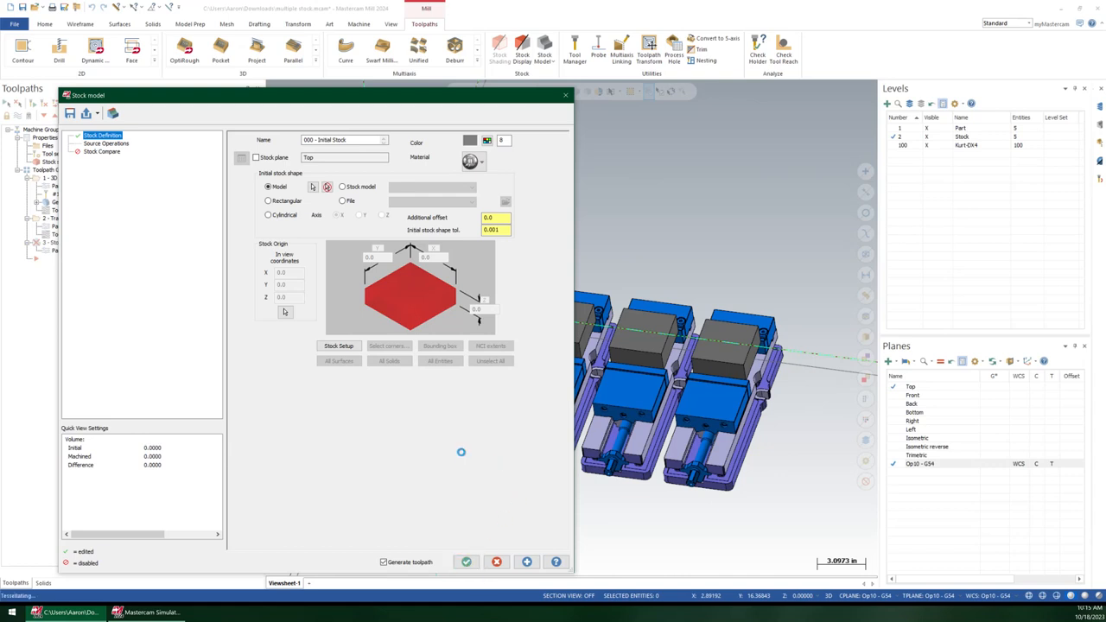
click(466, 562)
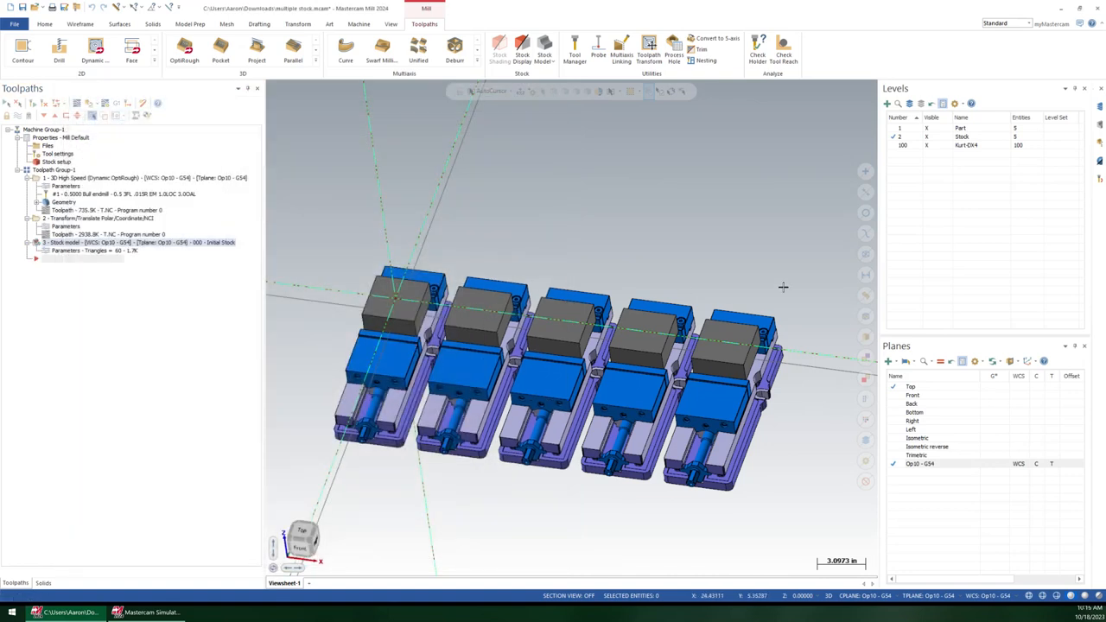
- Move the Initial Stock model above the 3D High Speed operation and select the operations
click(961, 137)
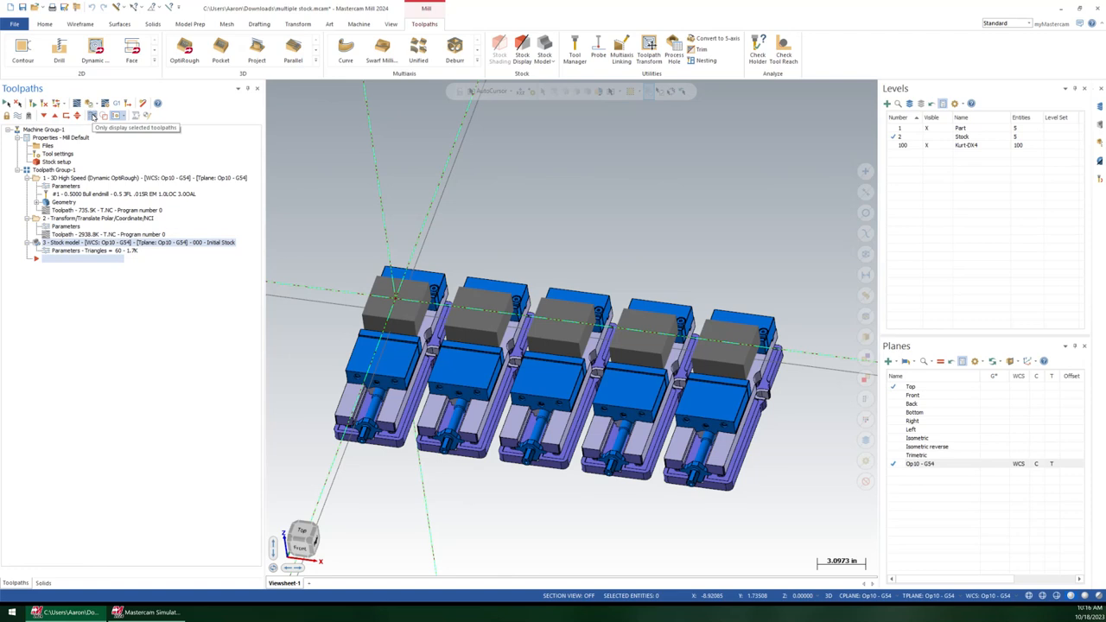
click(92, 115)
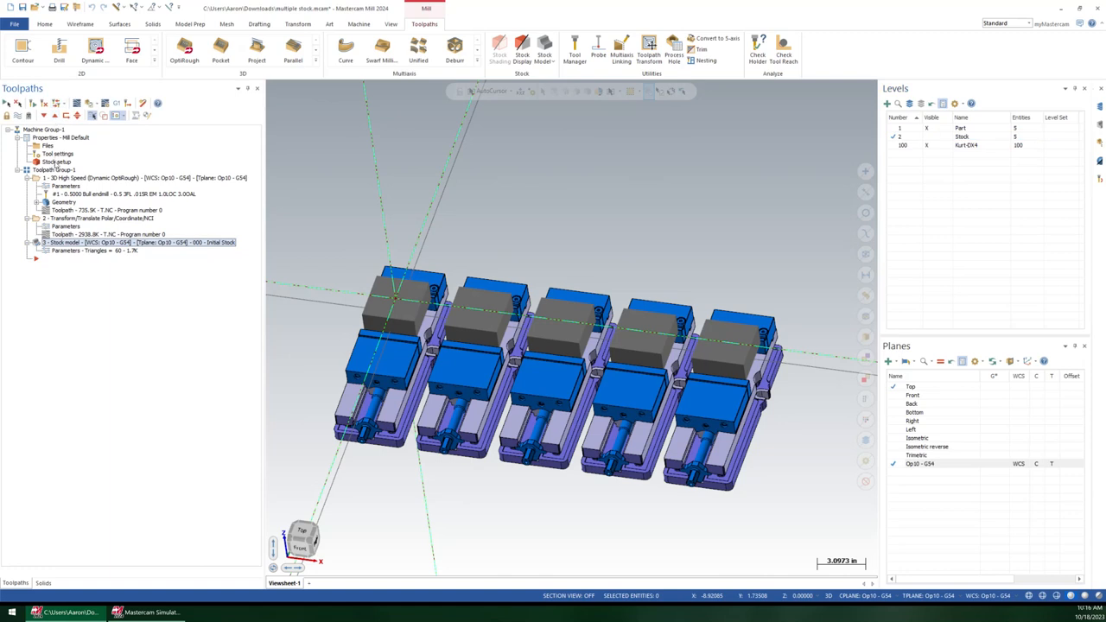
mouse_move(56, 163)
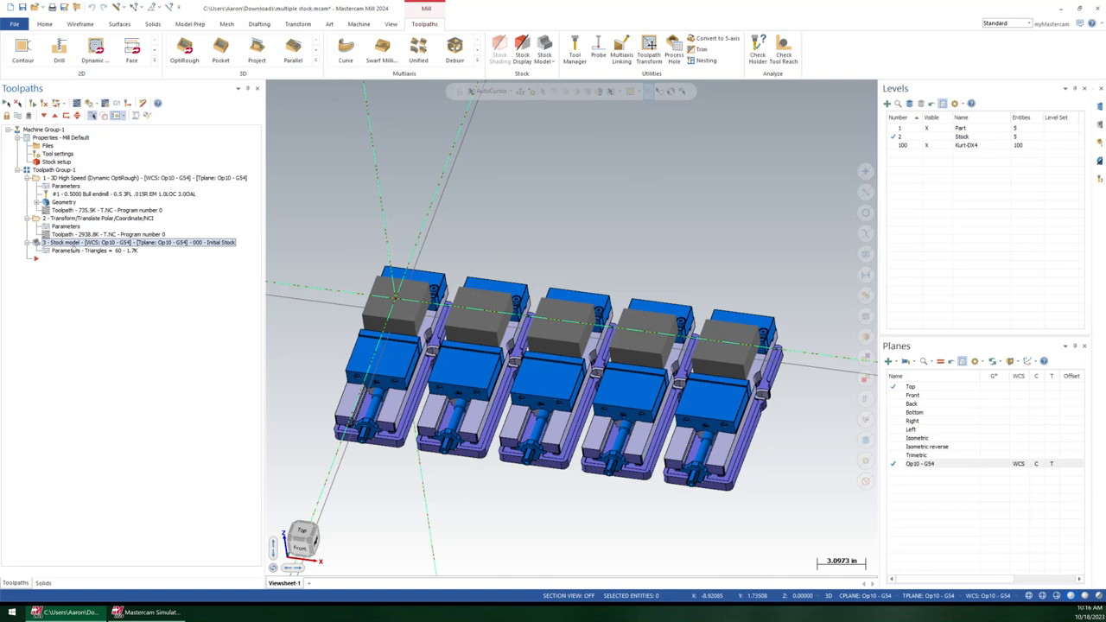
click(55, 169)
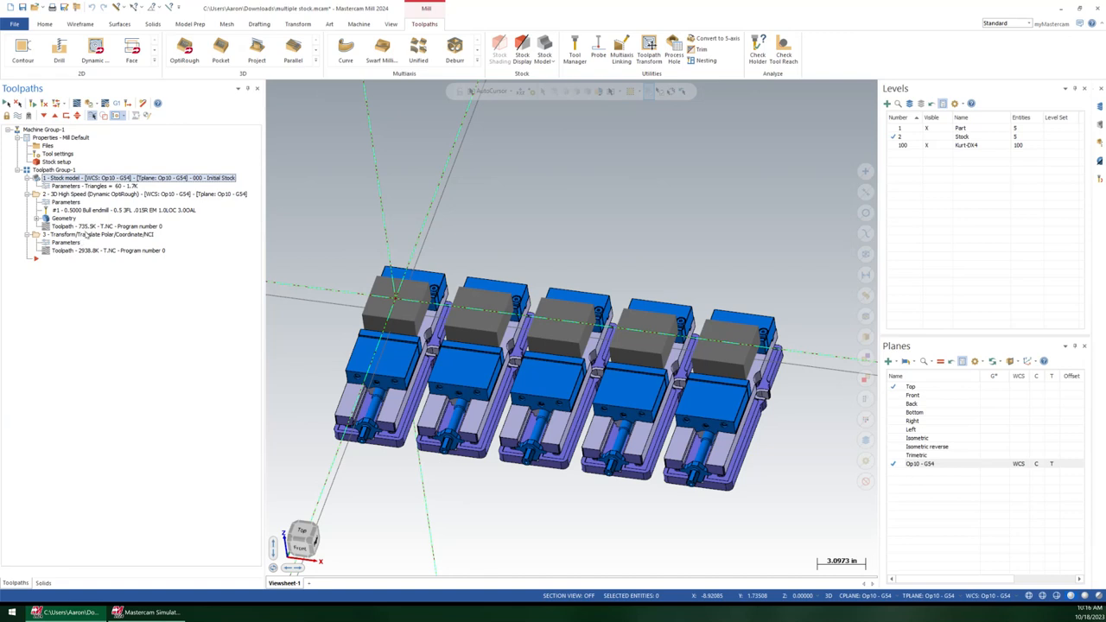
click(99, 235)
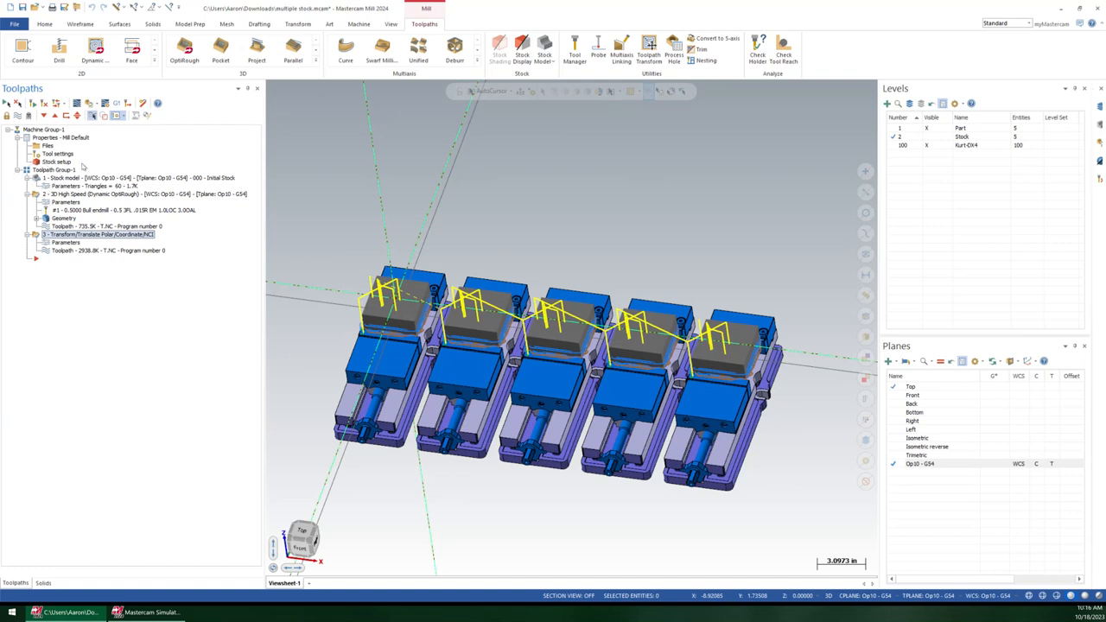
mouse_move(92, 104)
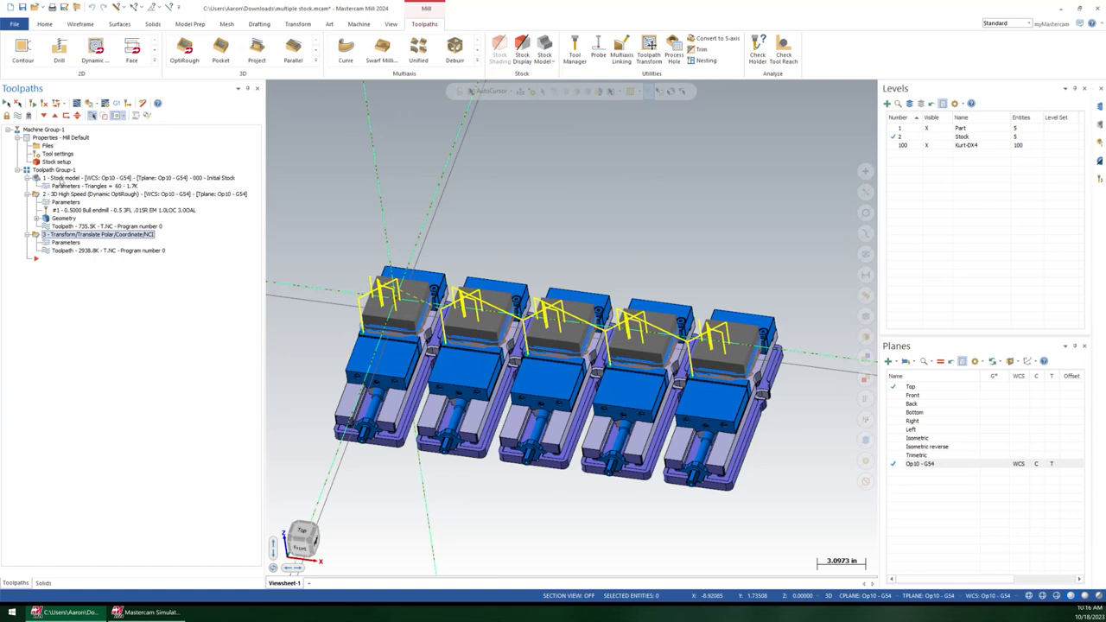
mouse_move(63, 178)
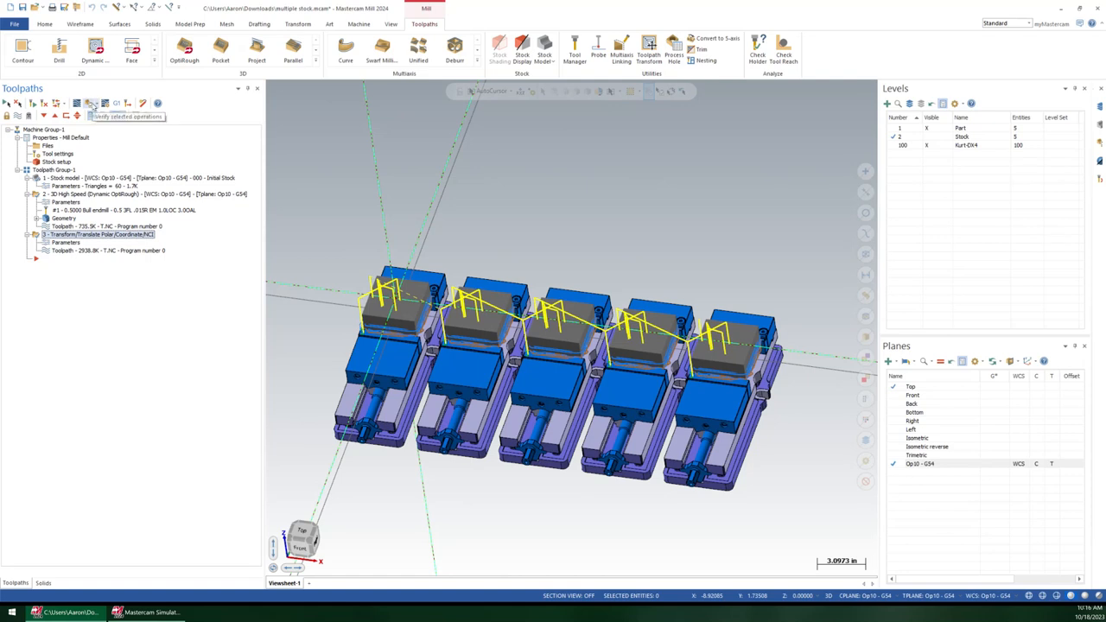
- Verify with workpiece visible, play the OptiRough cut and raise the playback speed
click(90, 104)
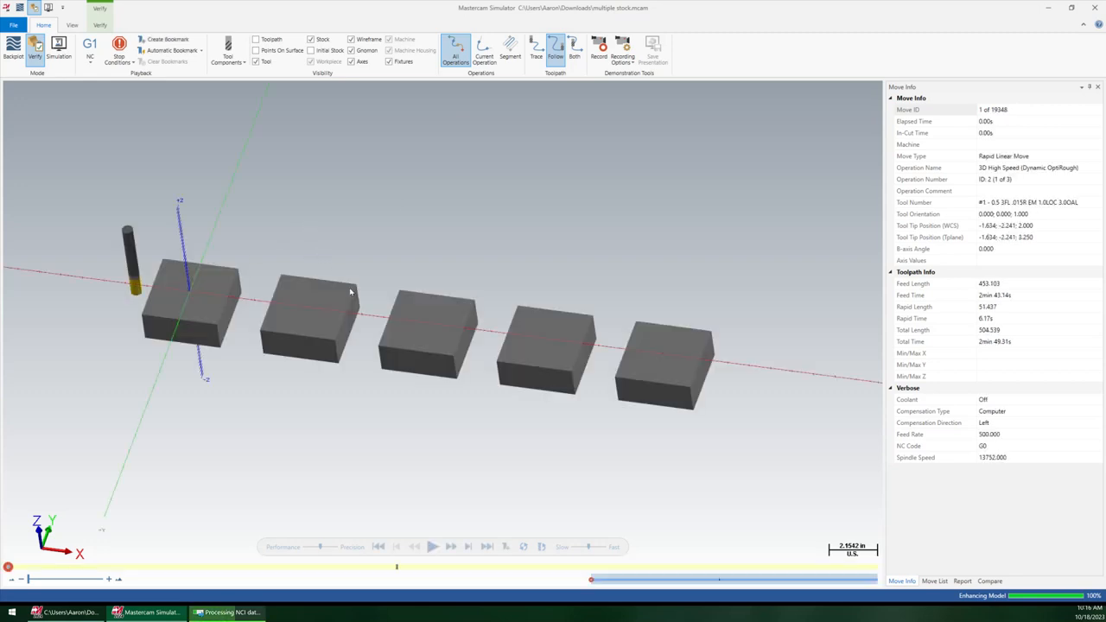
click(432, 547)
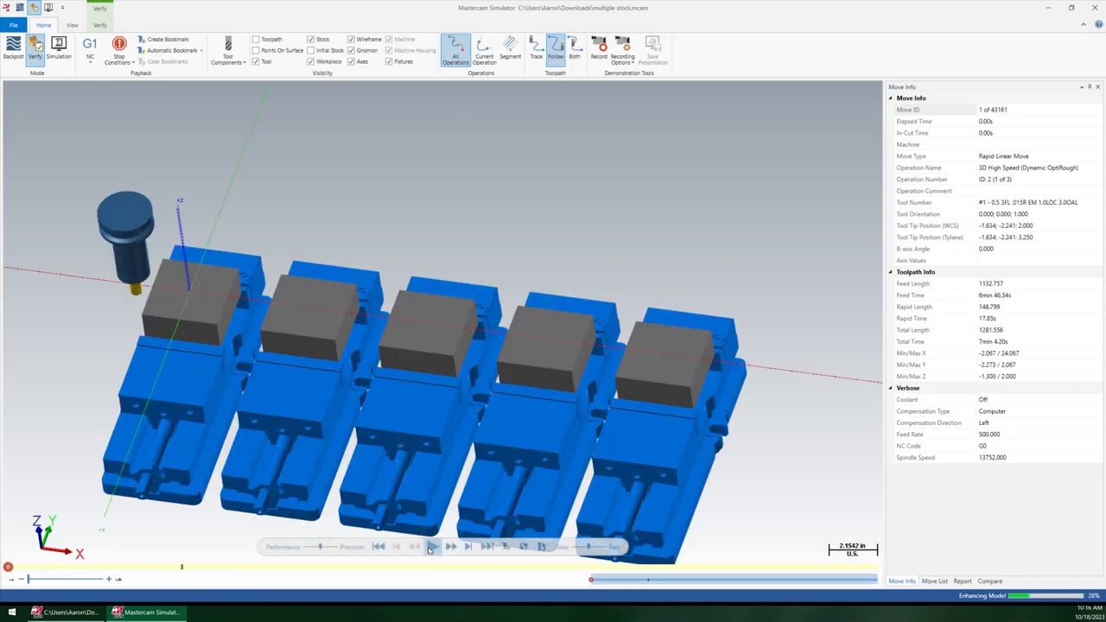
click(432, 546)
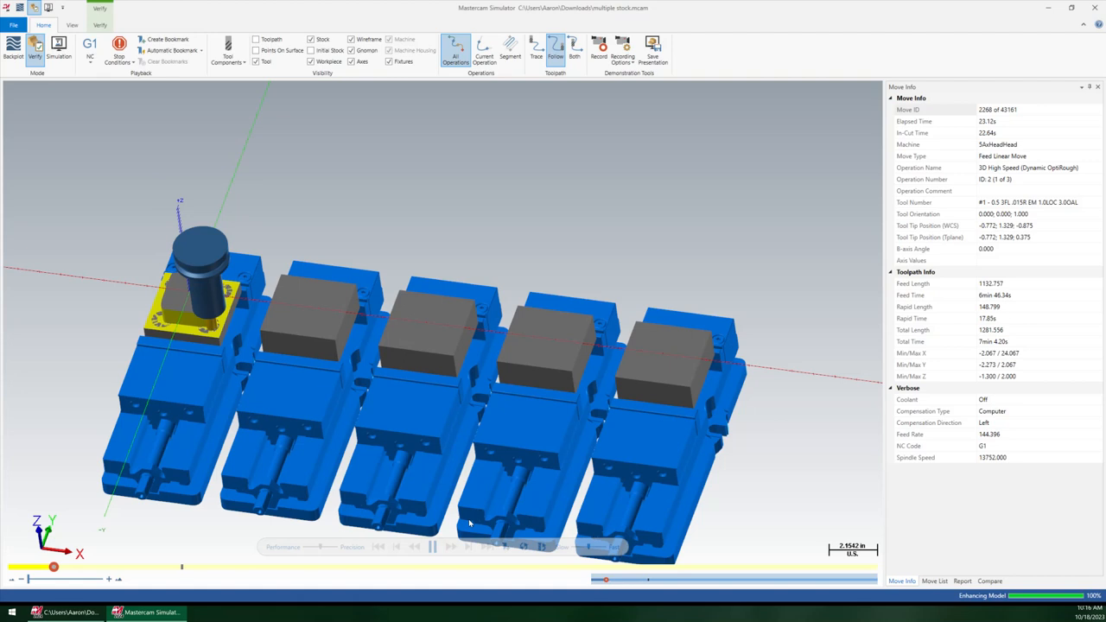
click(432, 546)
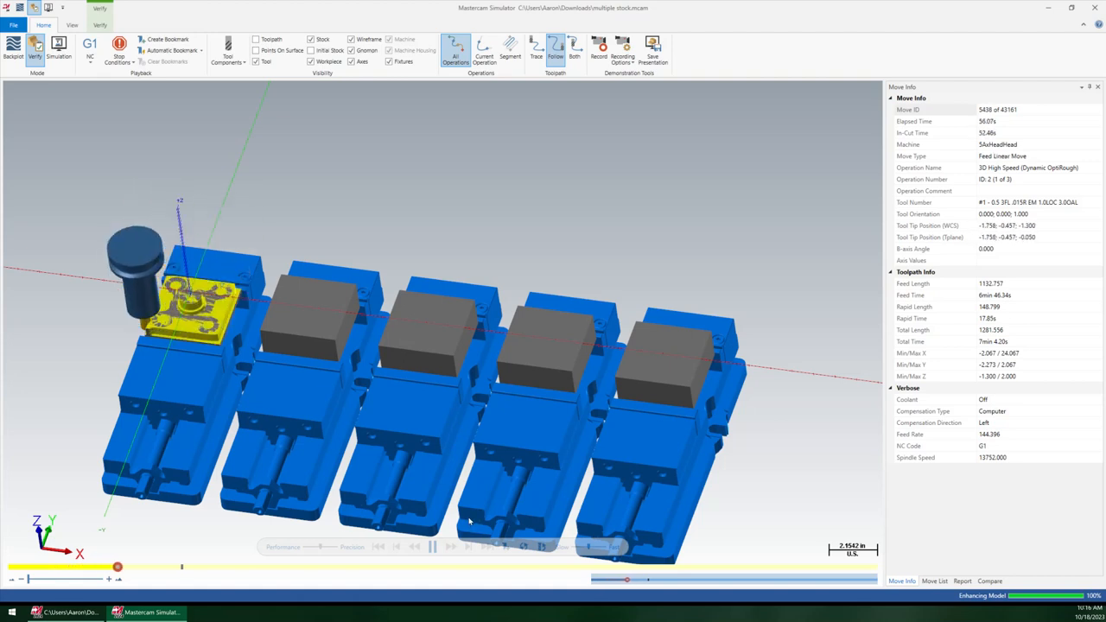
click(432, 546)
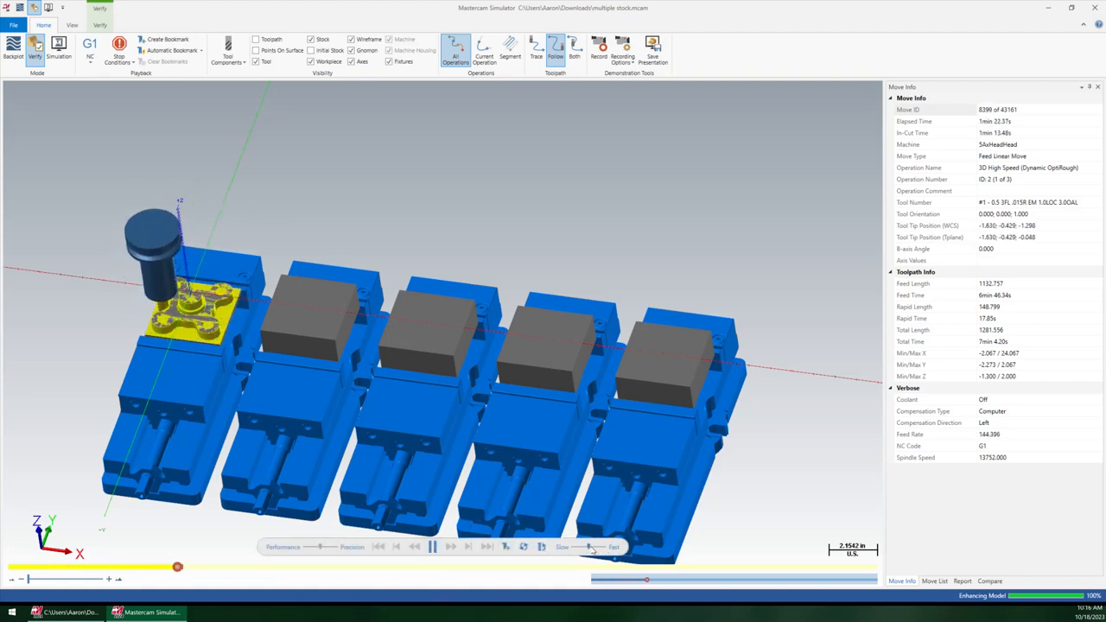